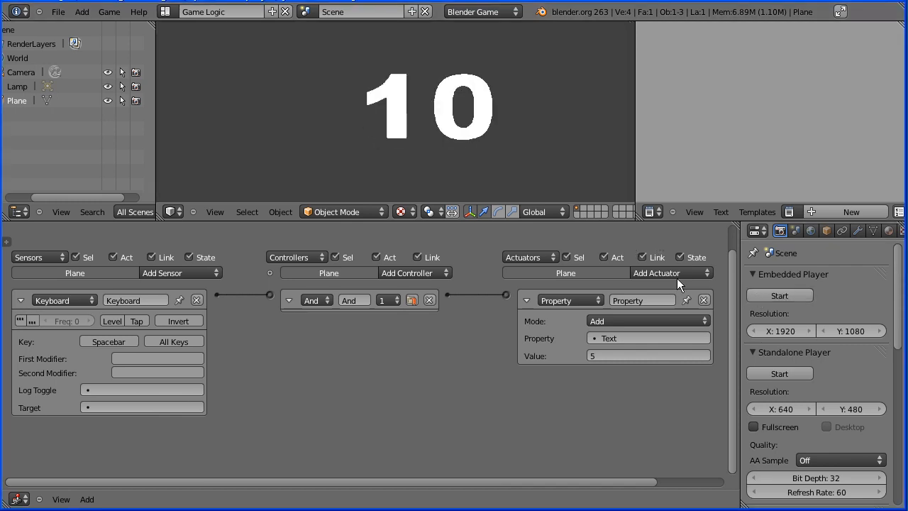
pyautogui.moveTo(612, 262)
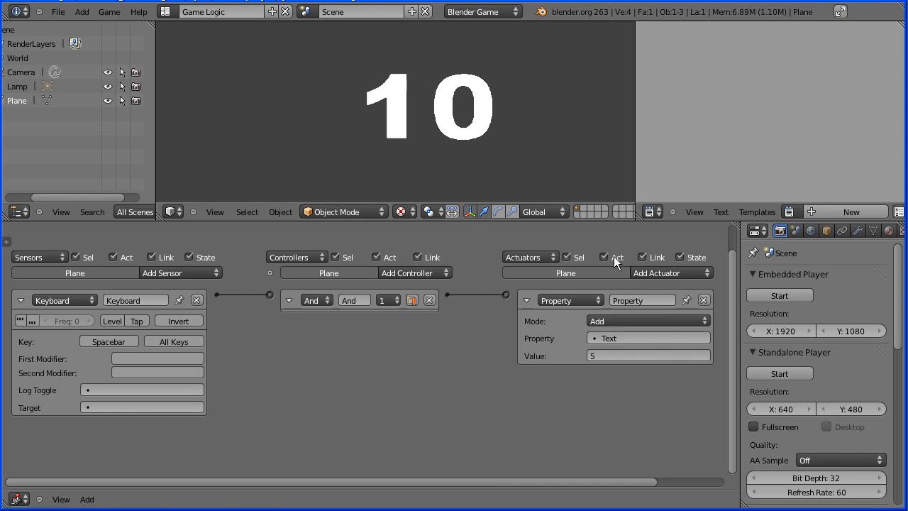
pyautogui.moveTo(575, 240)
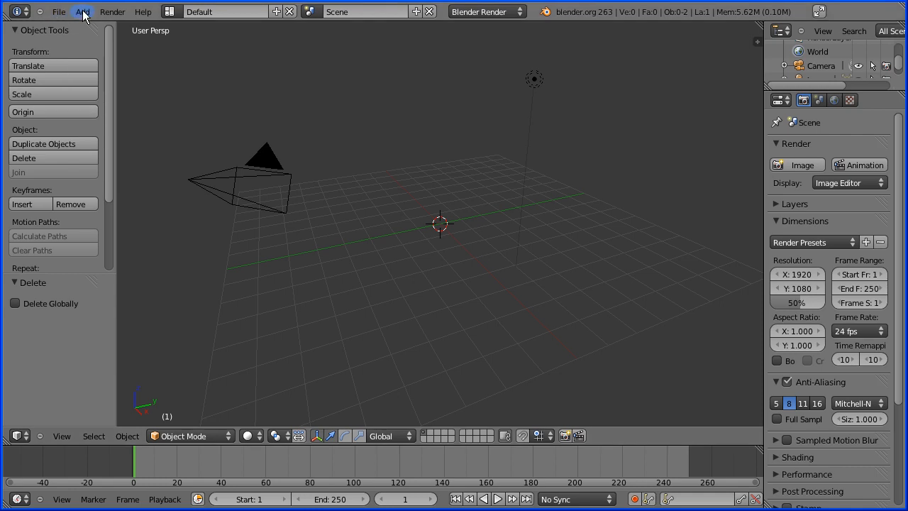
# Add a plane mesh at the origin and switch to Top view
pyautogui.click(82, 11)
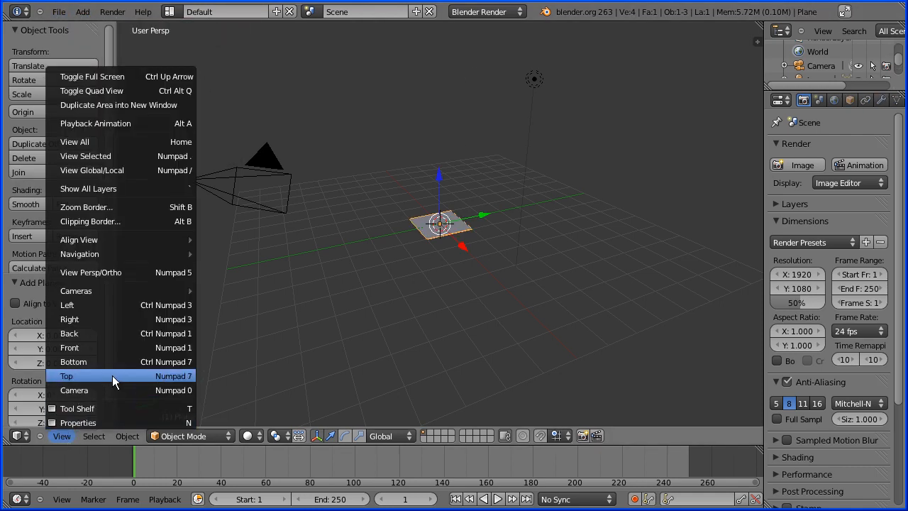
pyautogui.click(66, 374)
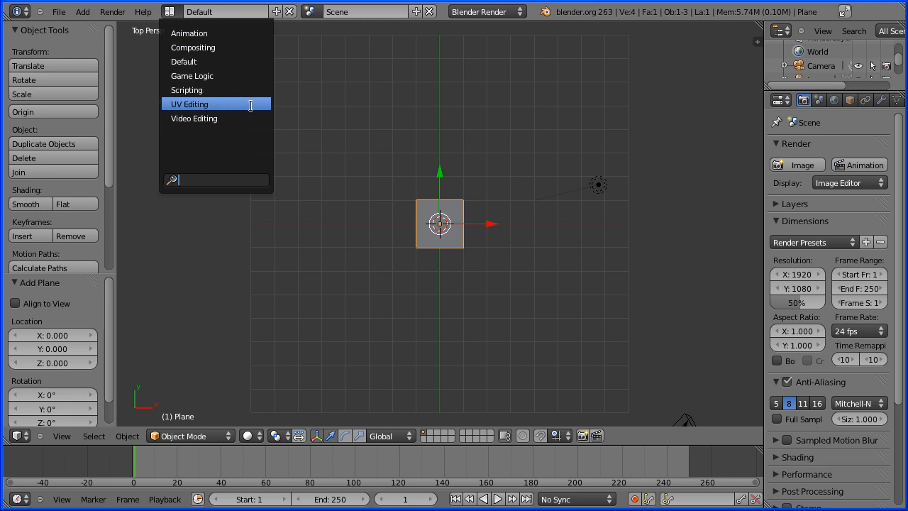
pyautogui.moveTo(732, 34)
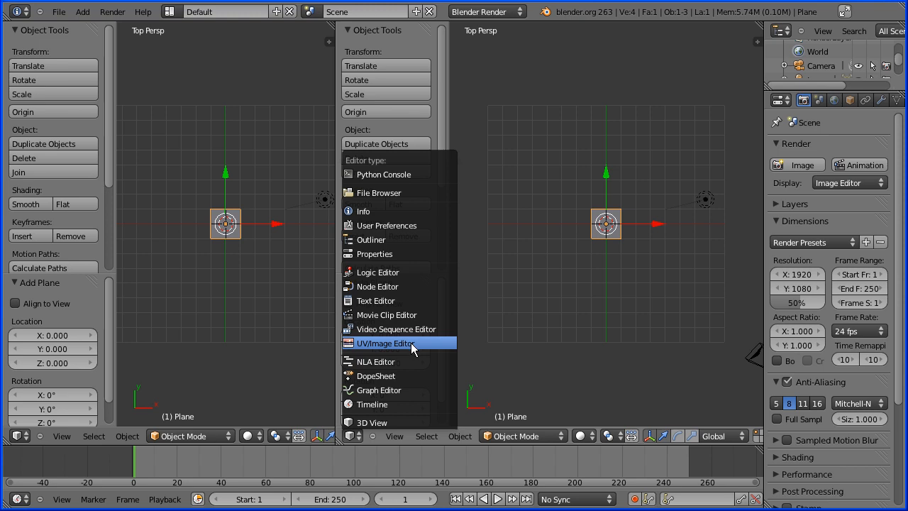
# Make the new right-hand area a UV/Image Editor and bring up its Image menu
pyautogui.click(386, 343)
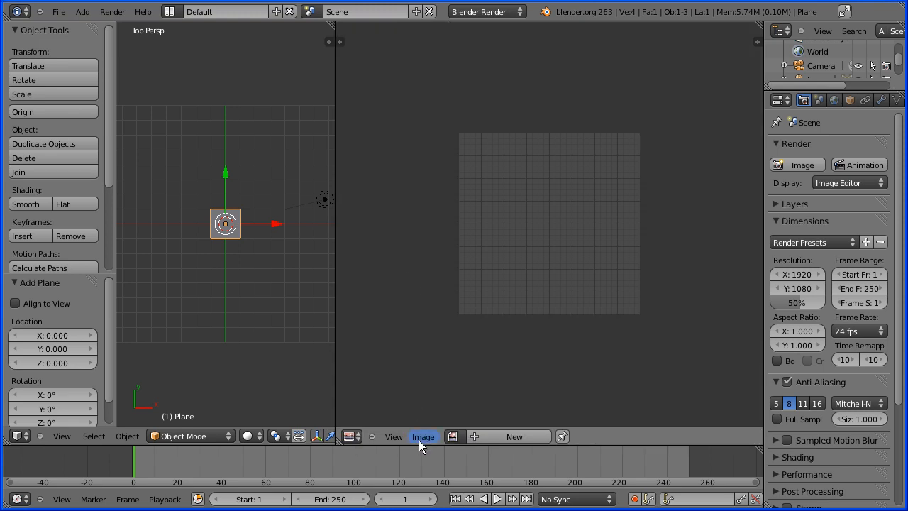
pyautogui.click(423, 437)
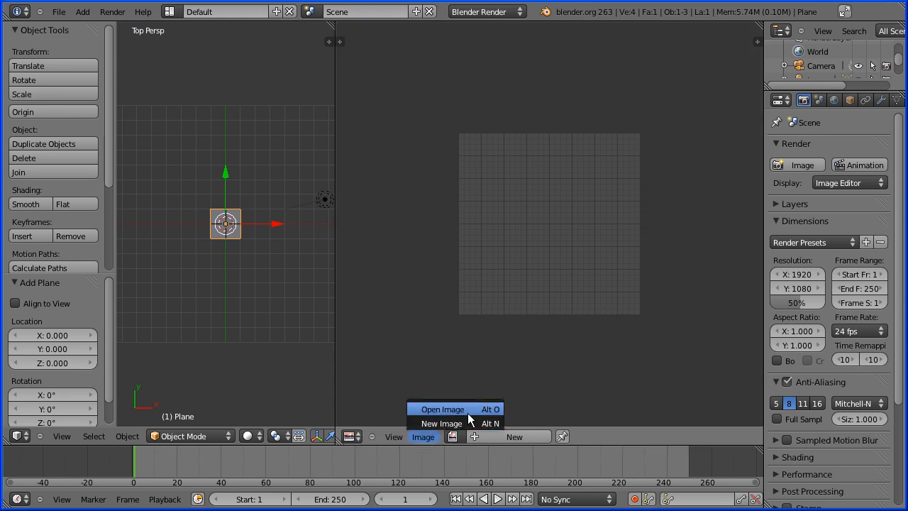
# Load antblk.tga from the blender folder into the image editor
pyautogui.click(443, 409)
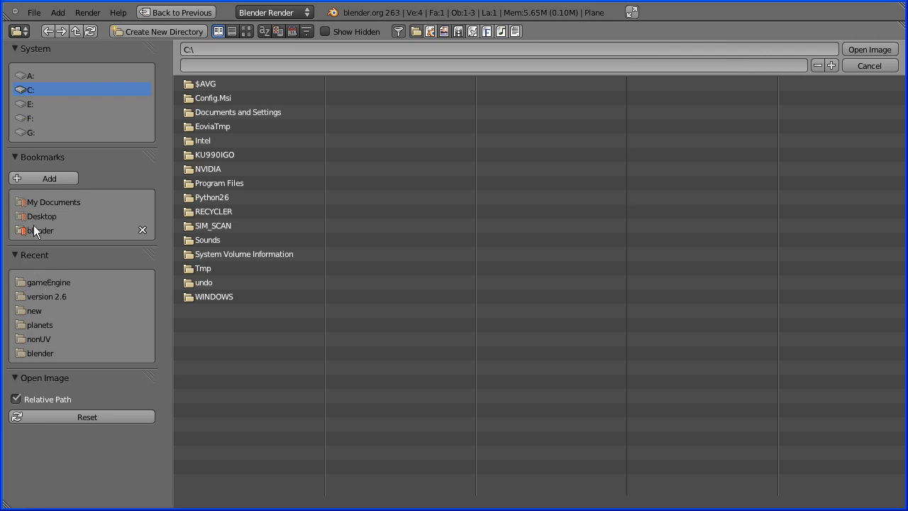
pyautogui.click(40, 230)
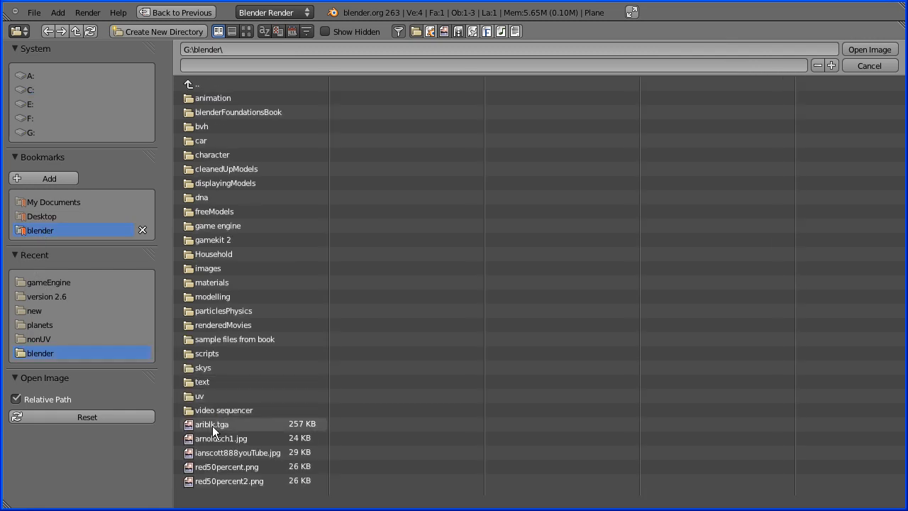
pyautogui.click(868, 48)
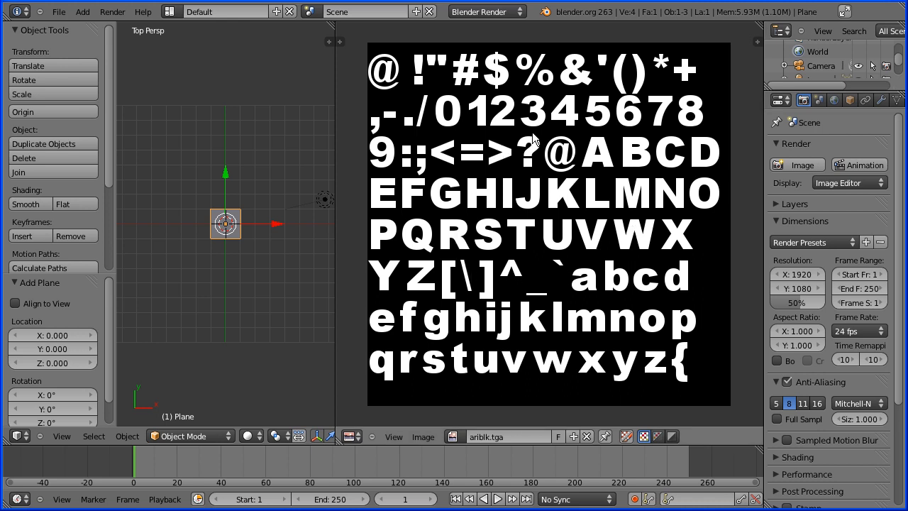
pyautogui.moveTo(545, 317)
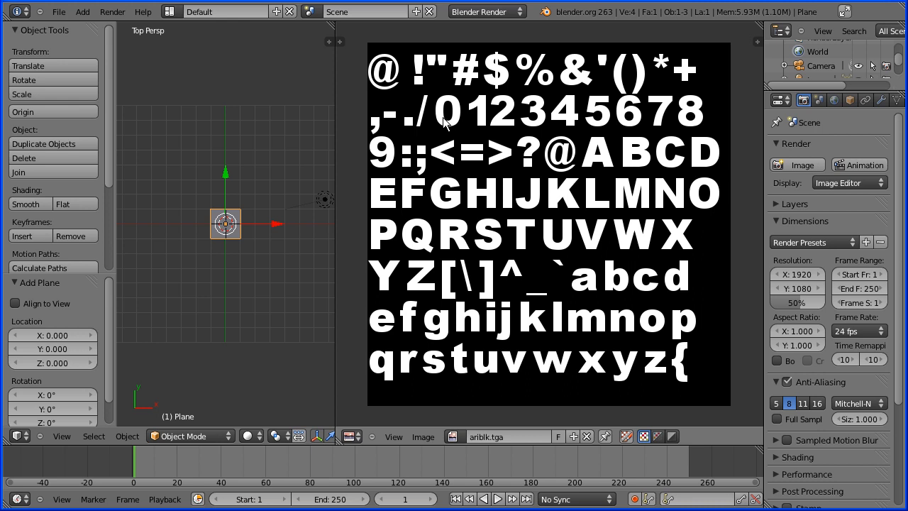
pyautogui.moveTo(467, 157)
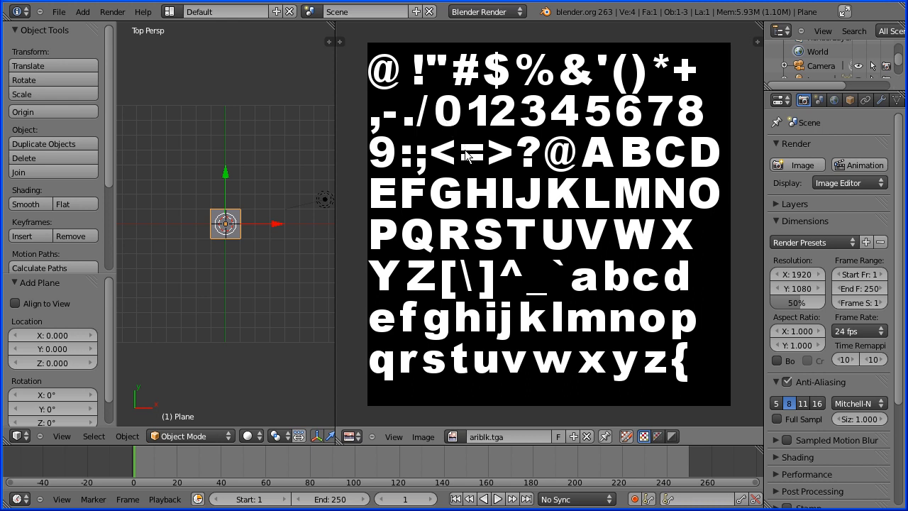
pyautogui.moveTo(502, 131)
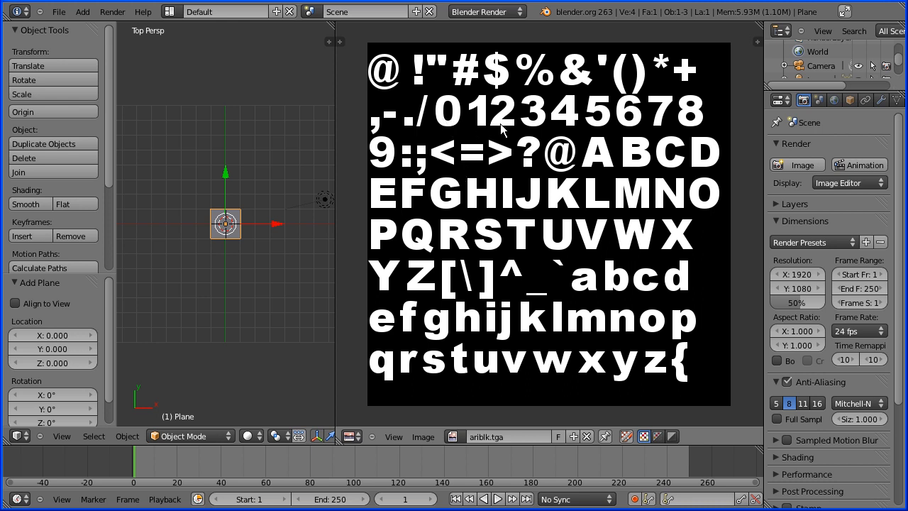
pyautogui.moveTo(475, 238)
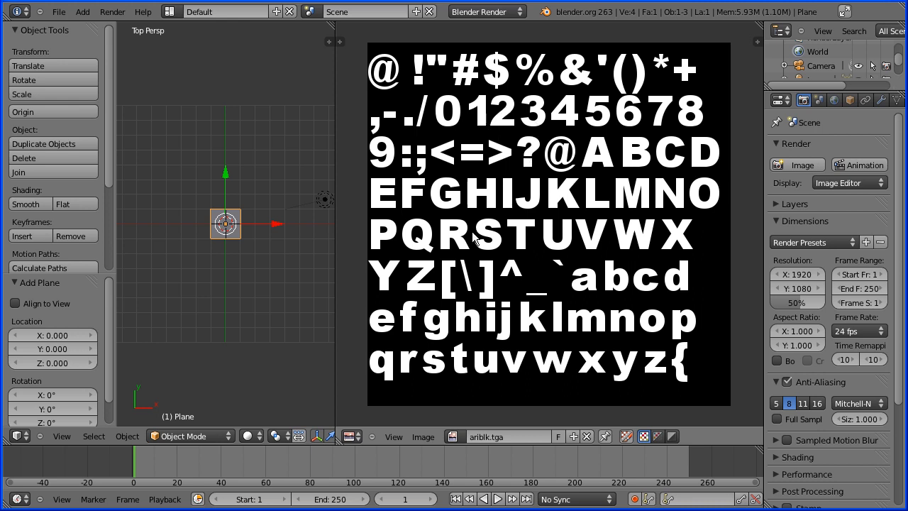
# Enter Edit Mode and unwrap the plane's mesh onto the character sheet
pyautogui.click(186, 436)
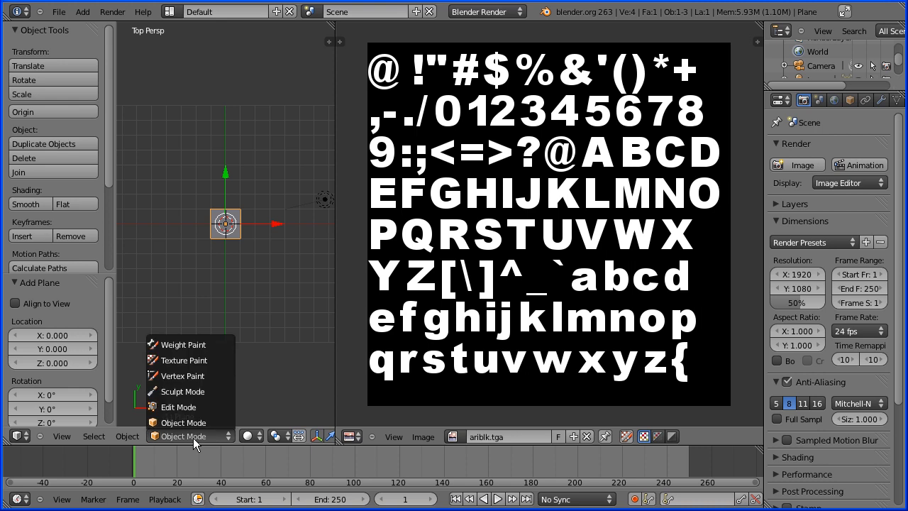
pyautogui.click(179, 405)
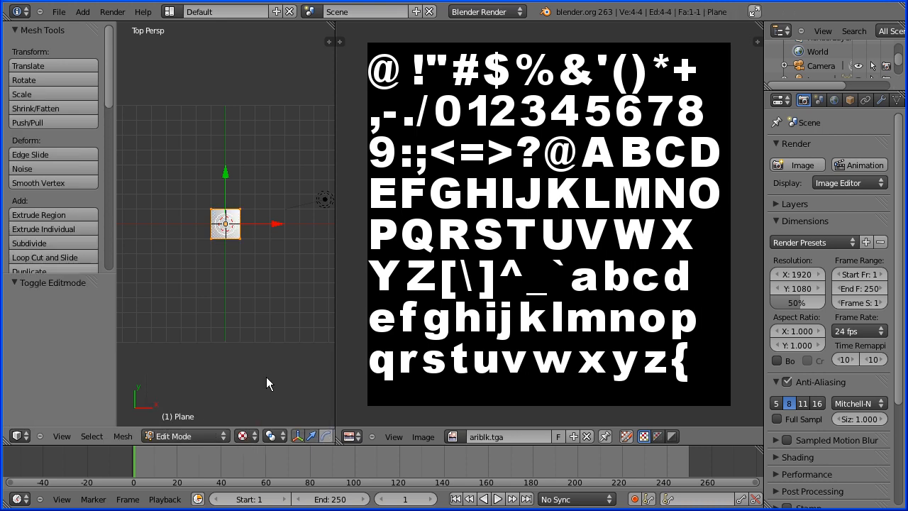
pyautogui.click(122, 435)
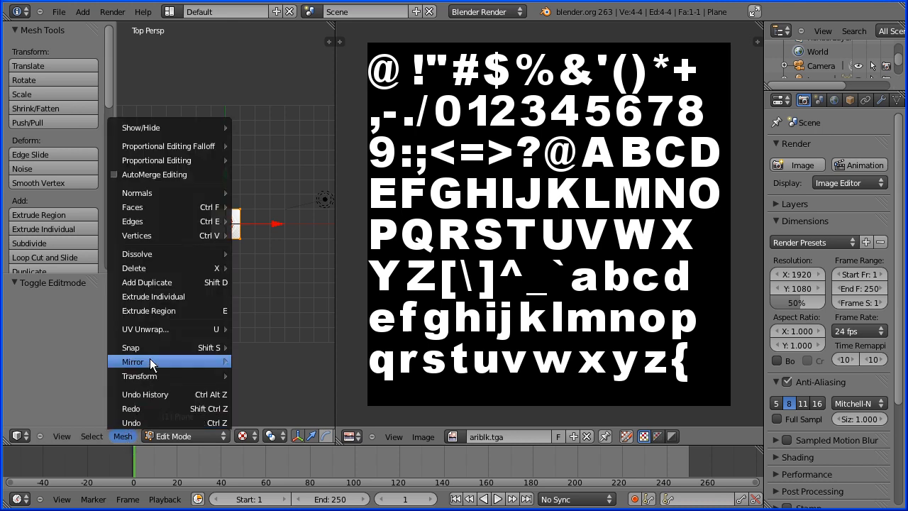
pyautogui.moveTo(145, 329)
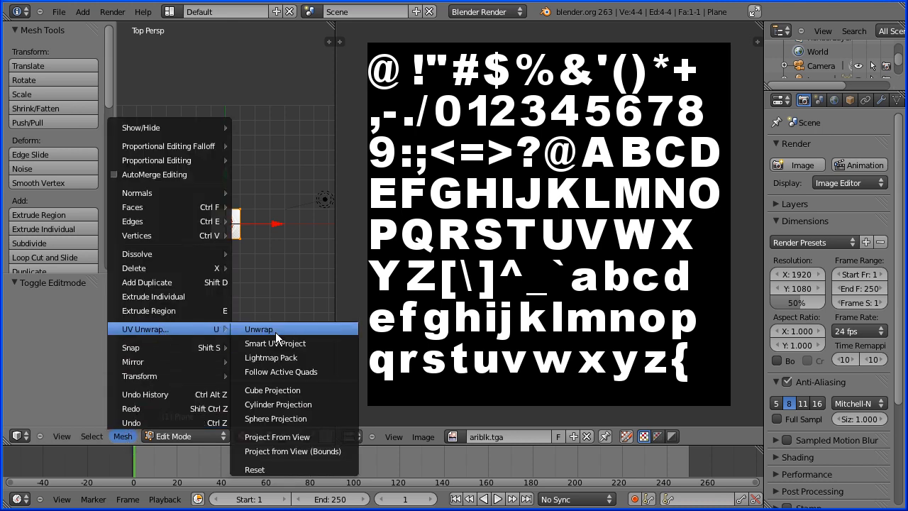
pyautogui.click(258, 329)
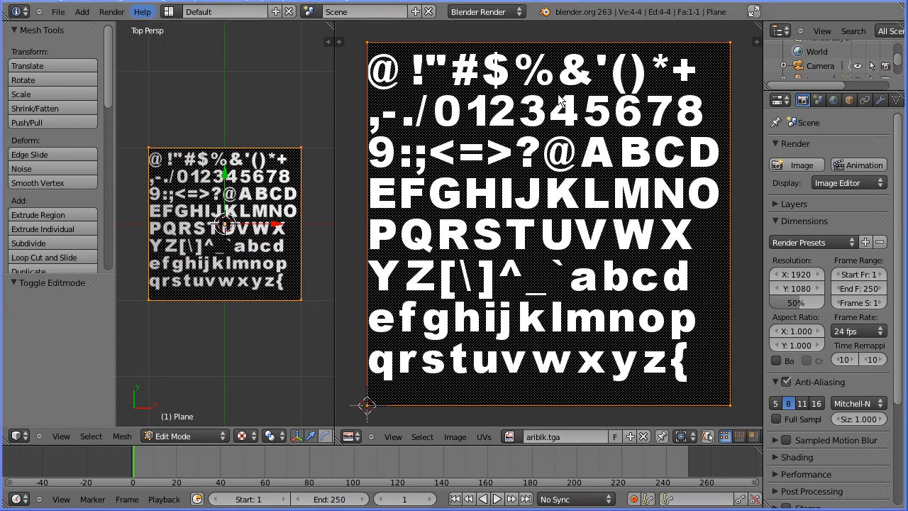
pyautogui.moveTo(749, 404)
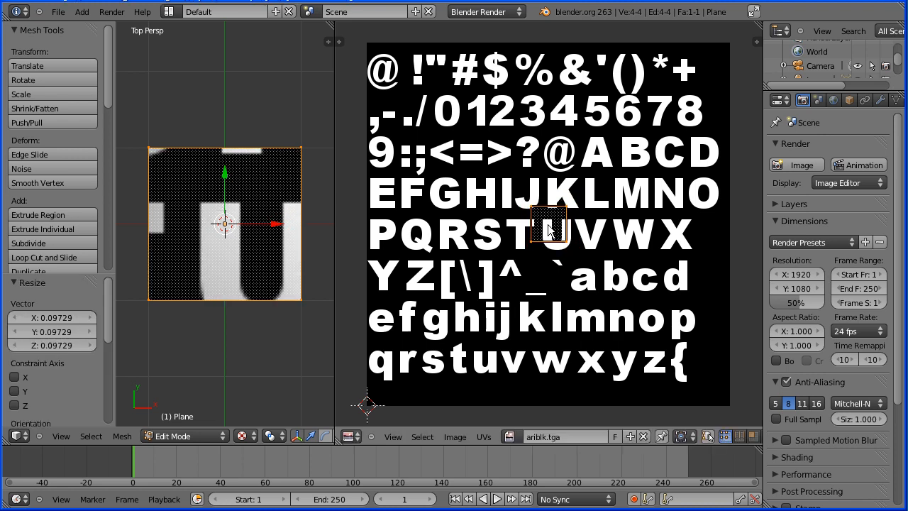
# Move the plane's shrunk UVs over the @ glyph in the image editor
pyautogui.moveTo(550, 227); pyautogui.dragTo(395, 69)
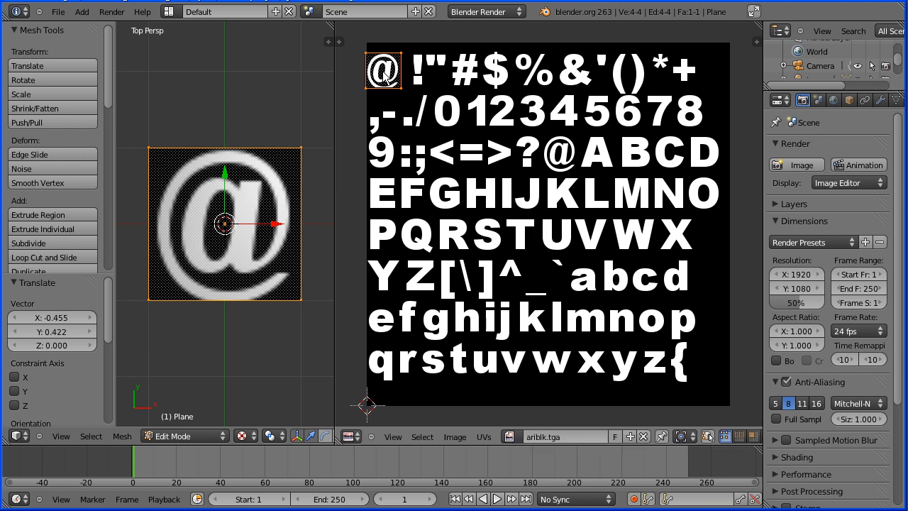
pyautogui.moveTo(418, 74)
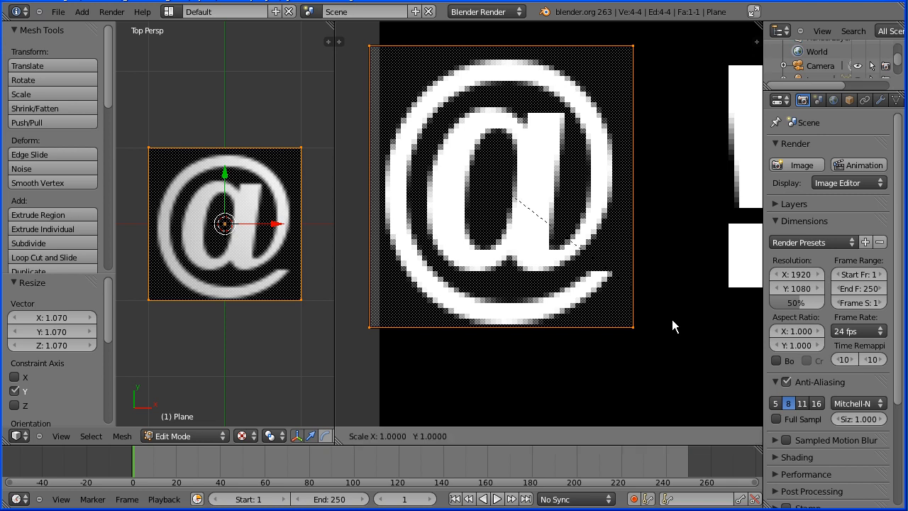
pyautogui.moveTo(664, 325)
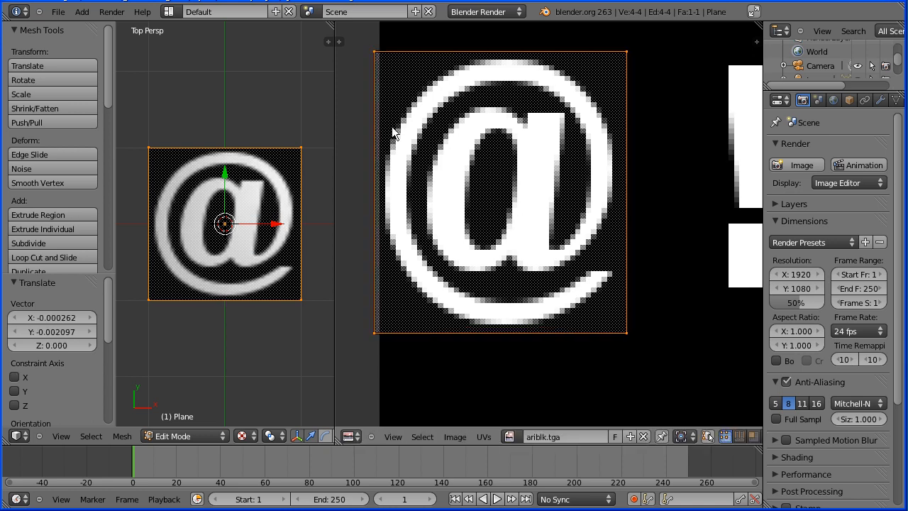
pyautogui.moveTo(329, 26)
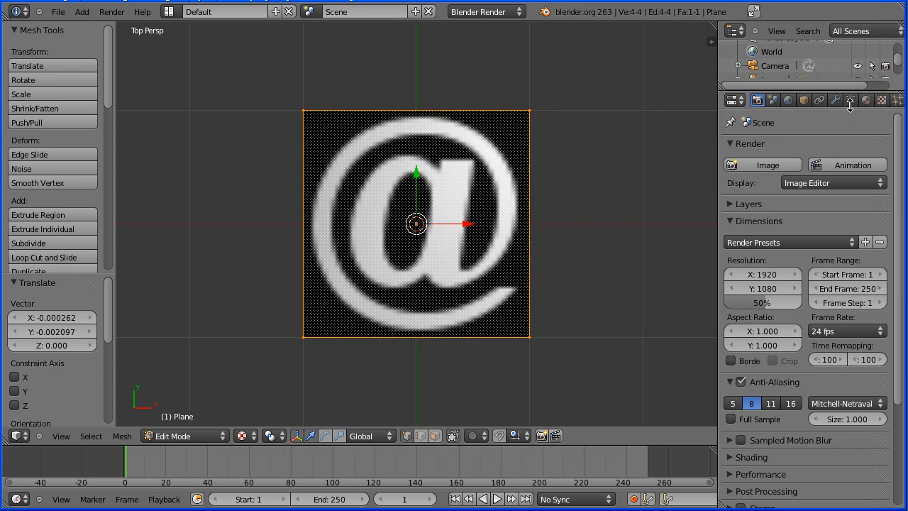
# Create a new material 'text' for the plane and move to its texture settings
pyautogui.click(865, 99)
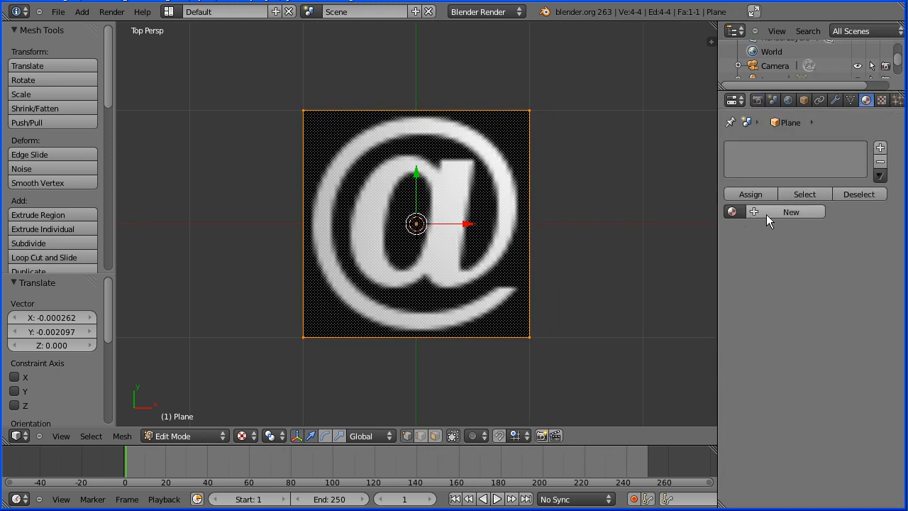
pyautogui.click(791, 212)
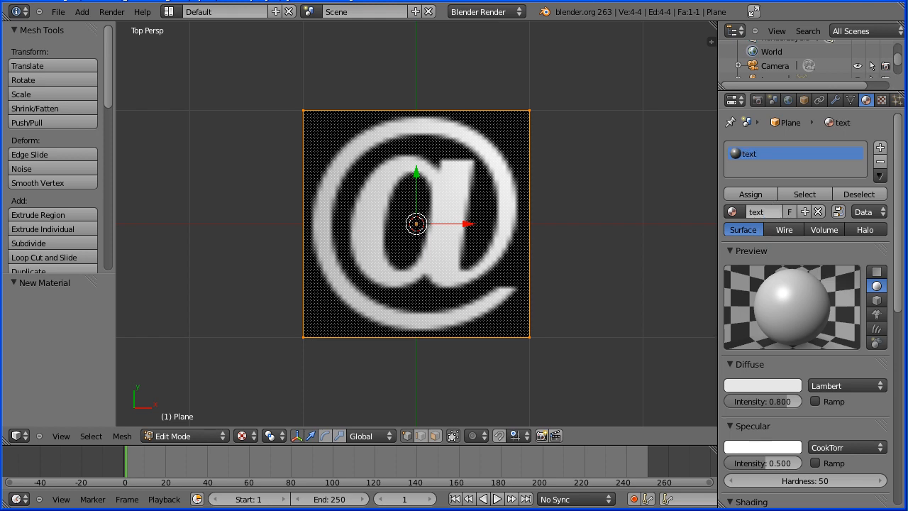
pyautogui.click(883, 100)
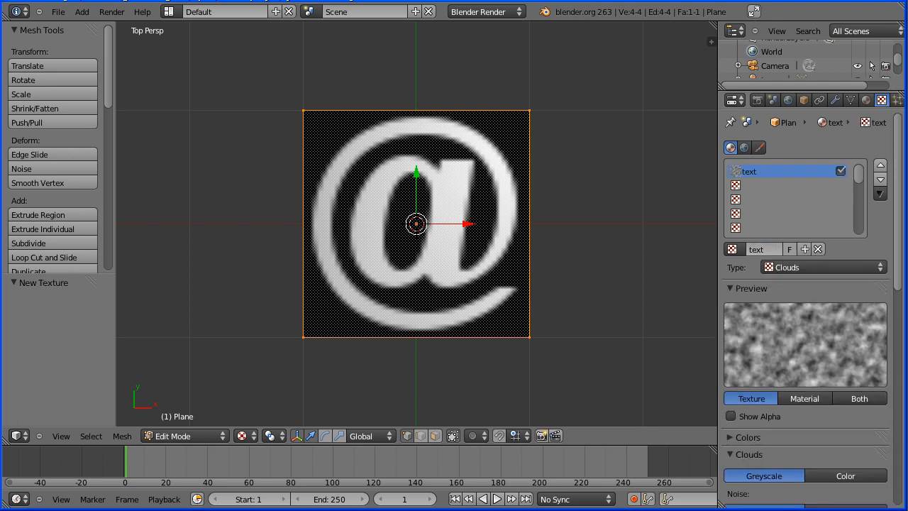
# Make the texture an Image type previewing Both, using the loaded character-sheet image
pyautogui.click(822, 267)
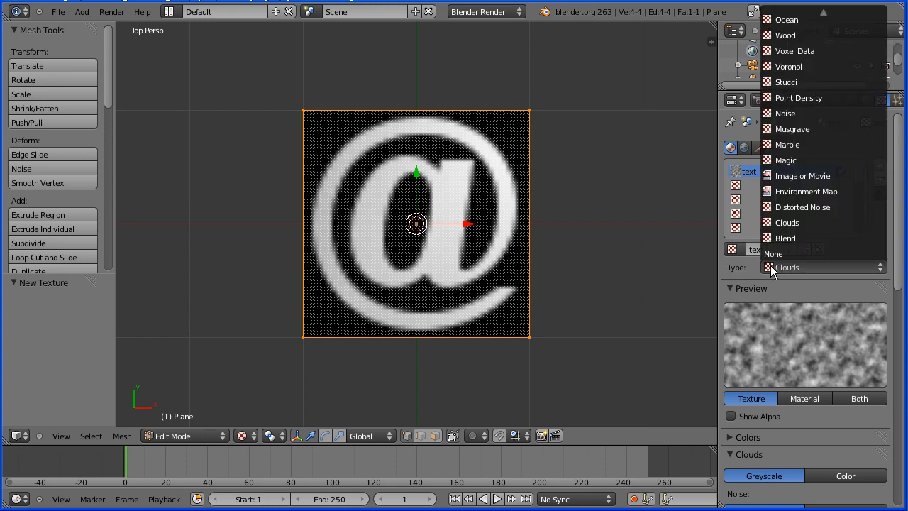
pyautogui.moveTo(843, 176)
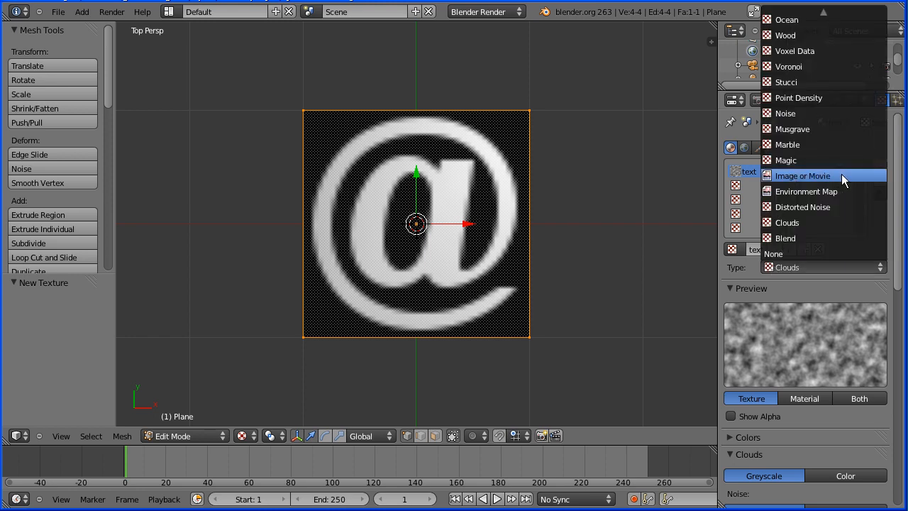
pyautogui.click(803, 176)
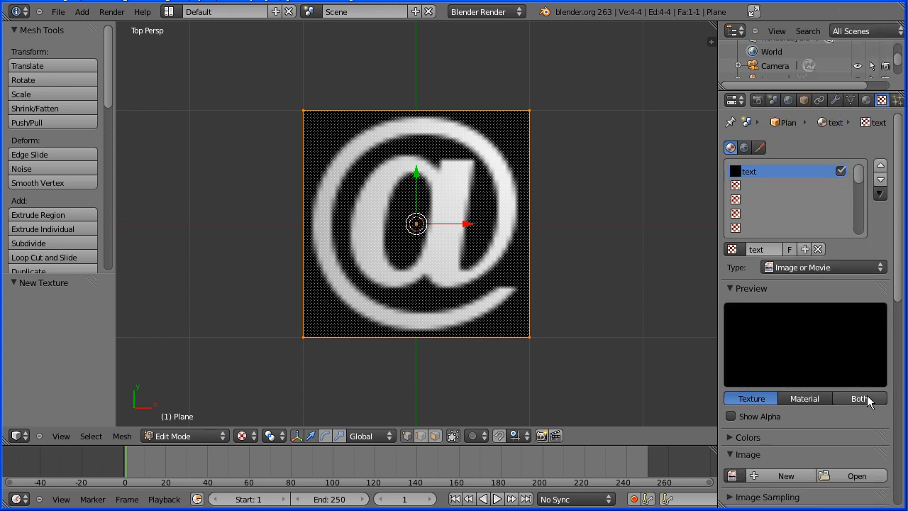
pyautogui.click(859, 397)
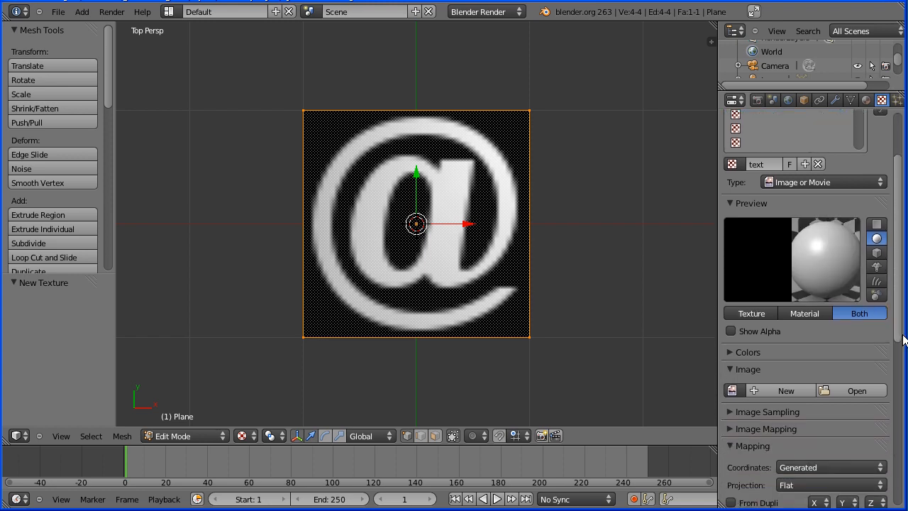
pyautogui.click(732, 165)
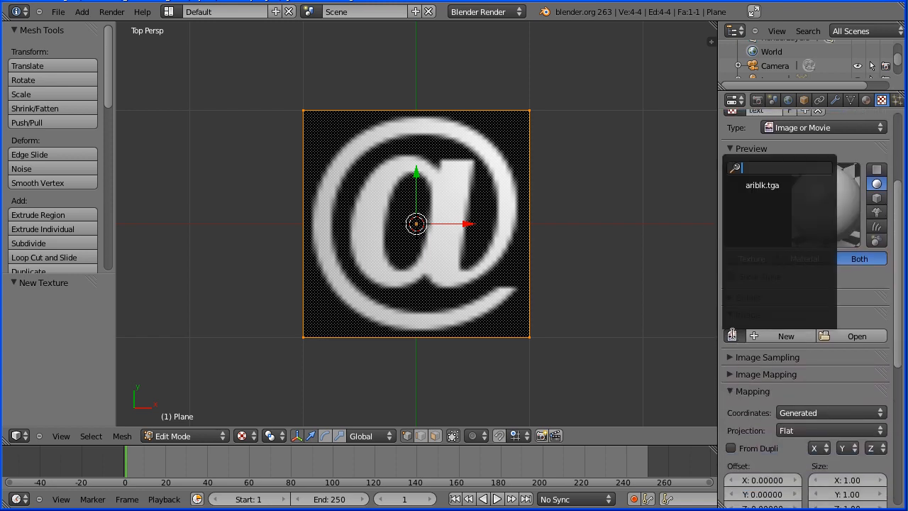
pyautogui.click(762, 184)
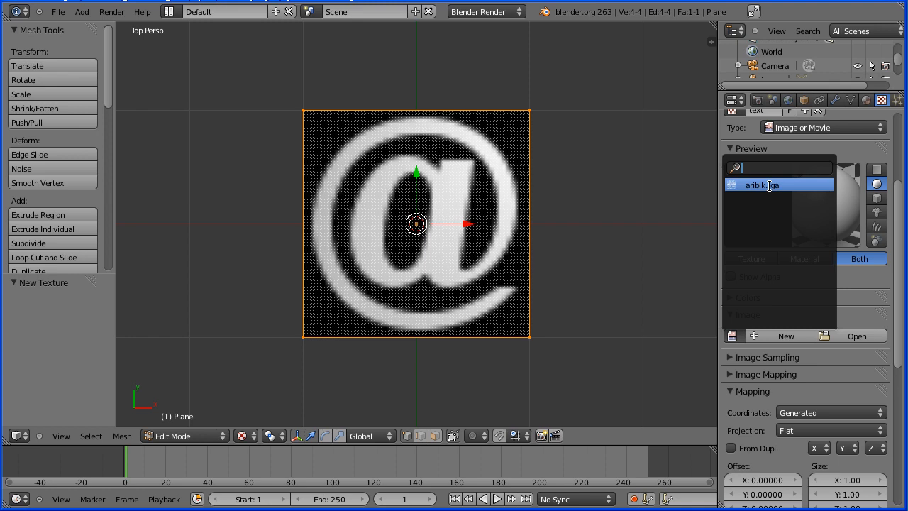
pyautogui.click(761, 185)
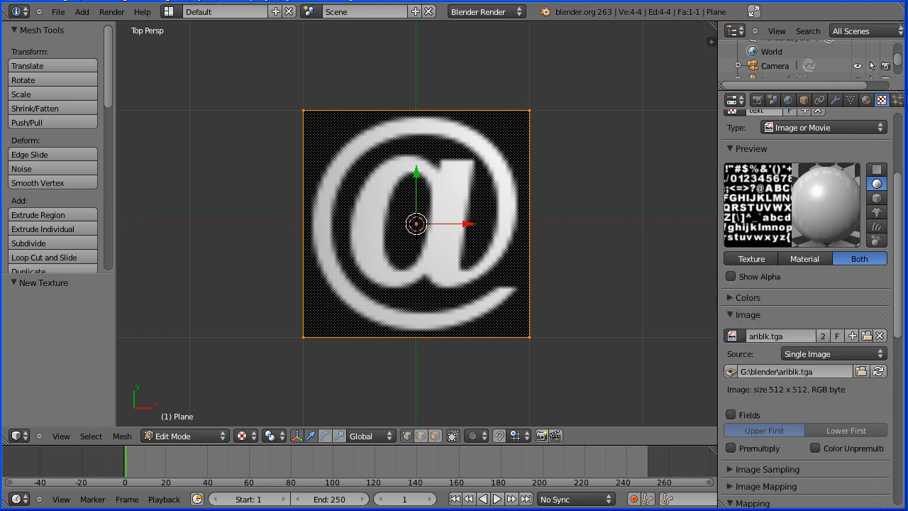
pyautogui.moveTo(731, 372)
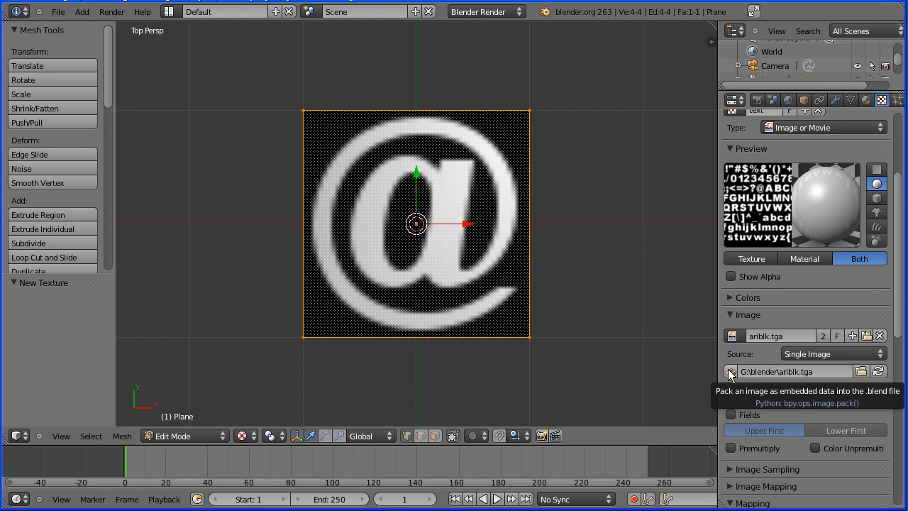
# Pack the image into the blend file and map the texture with UV coordinates
pyautogui.click(730, 371)
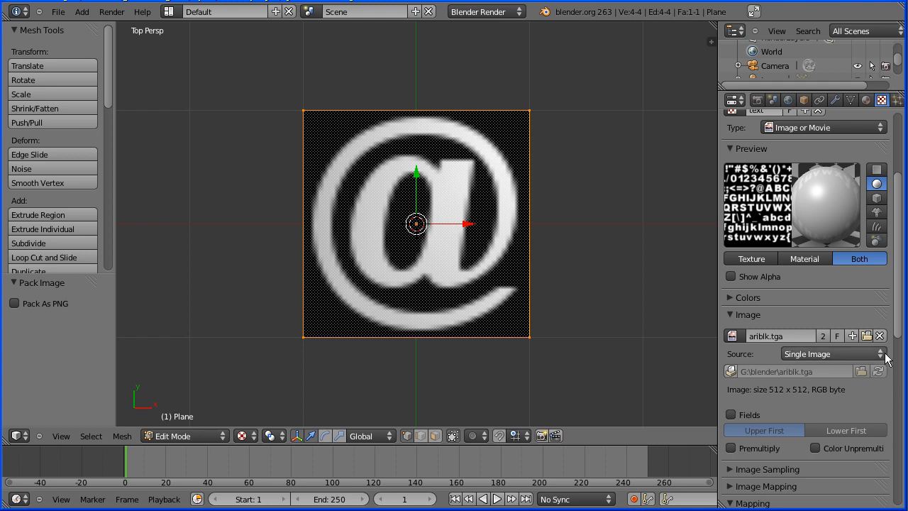
pyautogui.scroll(-3)
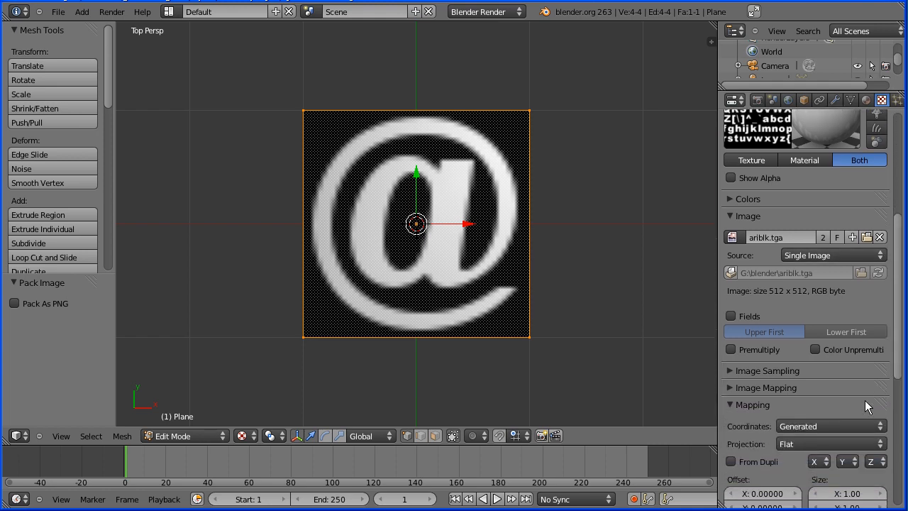
pyautogui.click(830, 426)
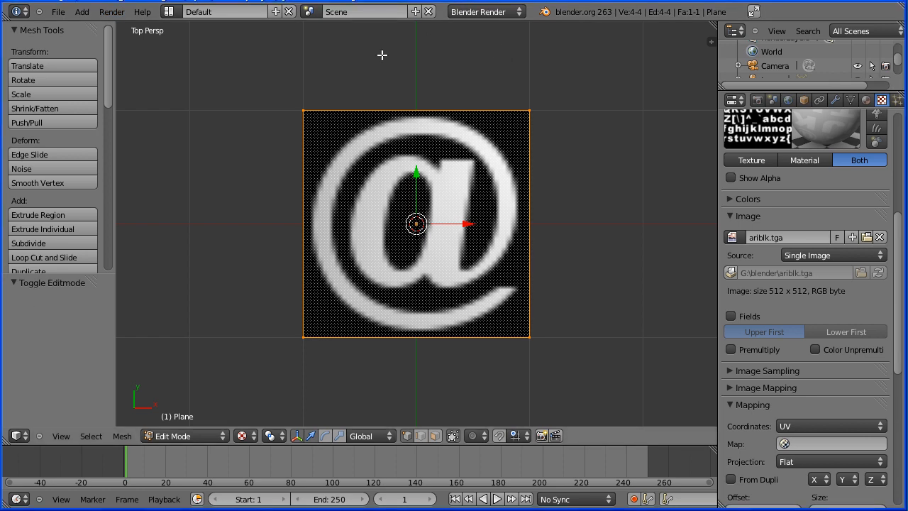
pyautogui.click(224, 12)
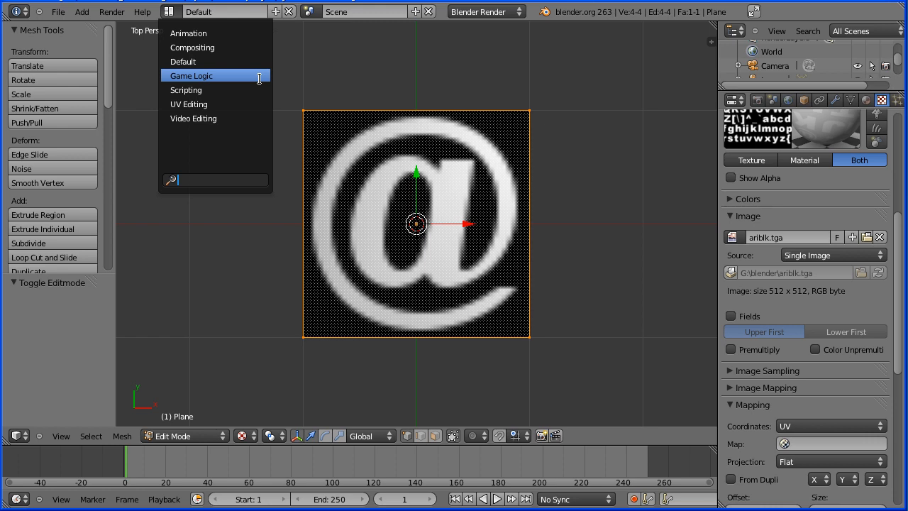
# Switch to the Game Logic layout and show the plane textured in Object Mode
pyautogui.click(191, 75)
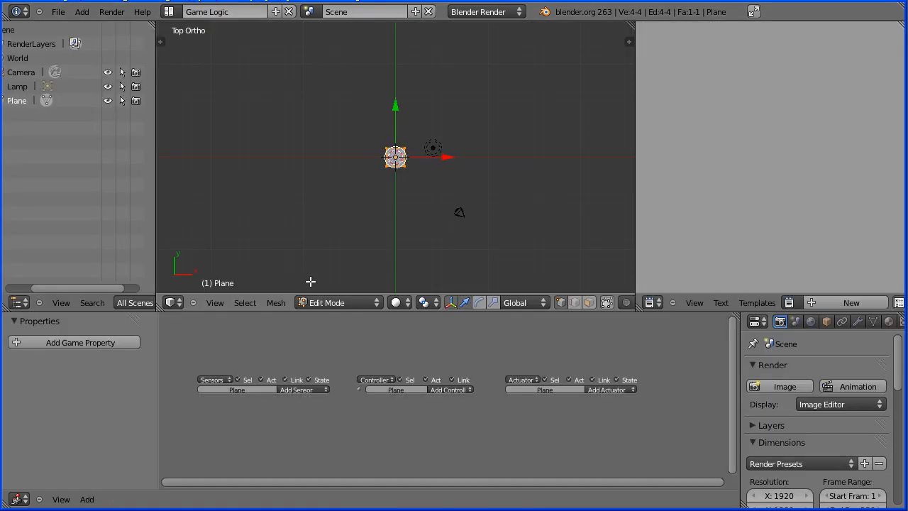
pyautogui.click(337, 302)
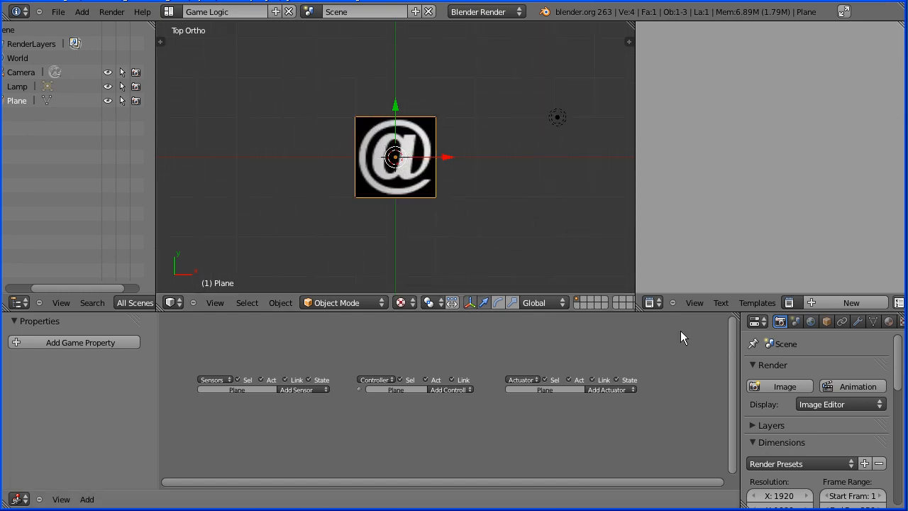
pyautogui.moveTo(684, 326)
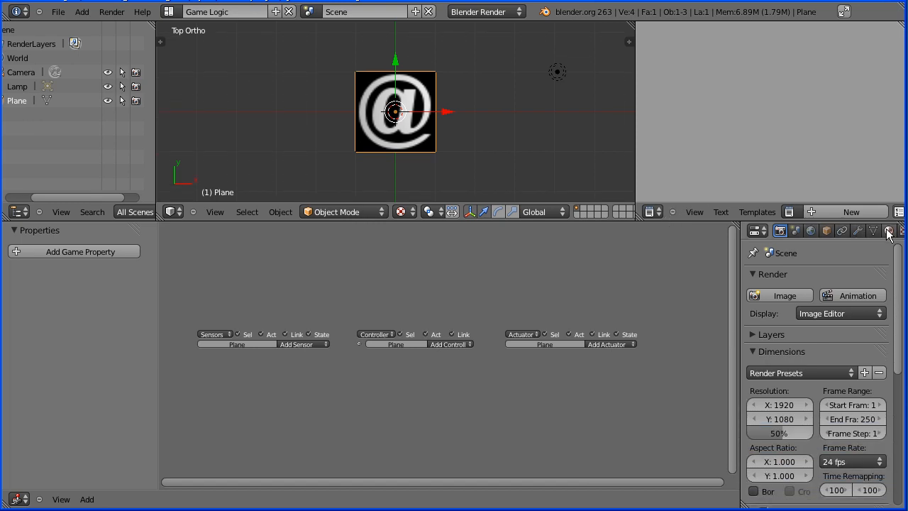
# Show the plane's material settings scrolled down to the transparency panels
pyautogui.click(888, 230)
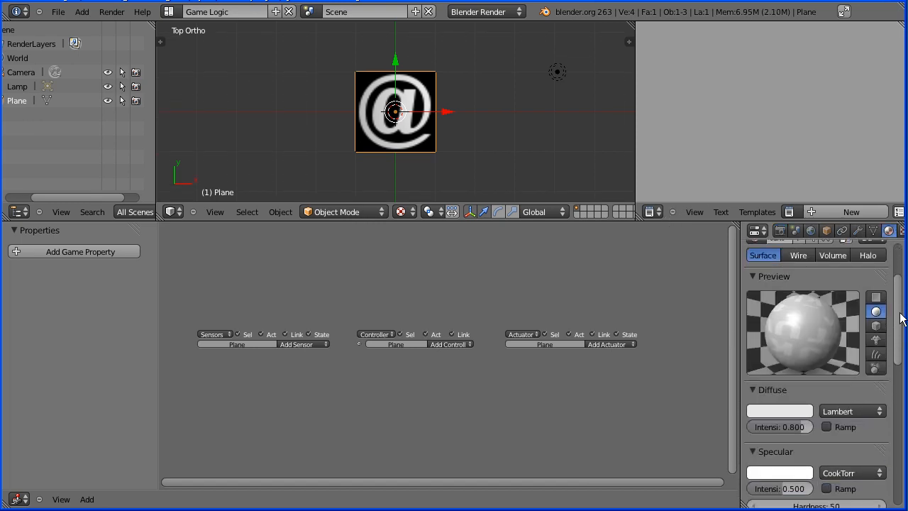
pyautogui.scroll(-3)
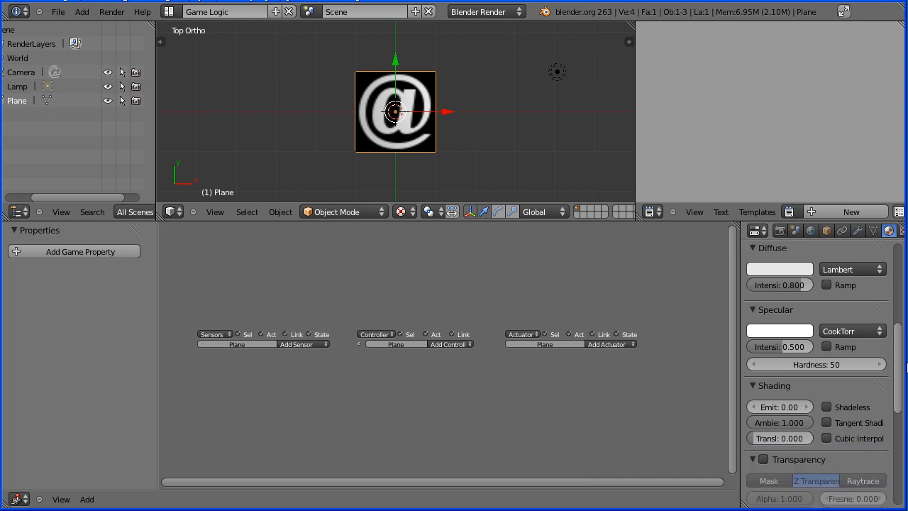
pyautogui.scroll(-3)
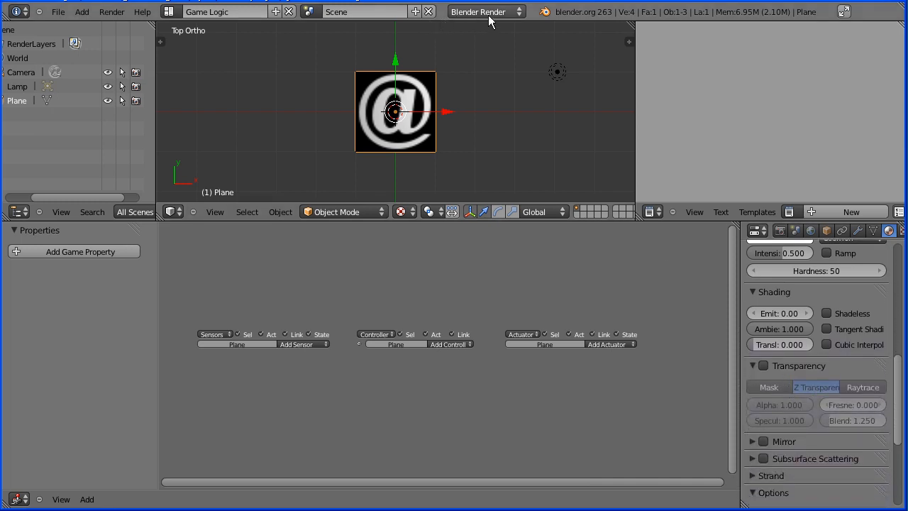
# Set the render engine to Blender Game, enable Text on the material with Alpha Clip blending
pyautogui.click(486, 12)
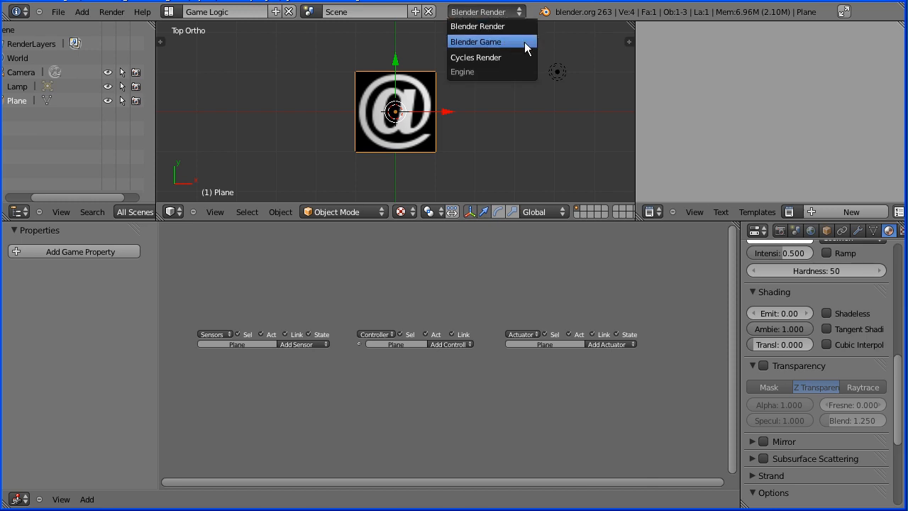
pyautogui.click(475, 41)
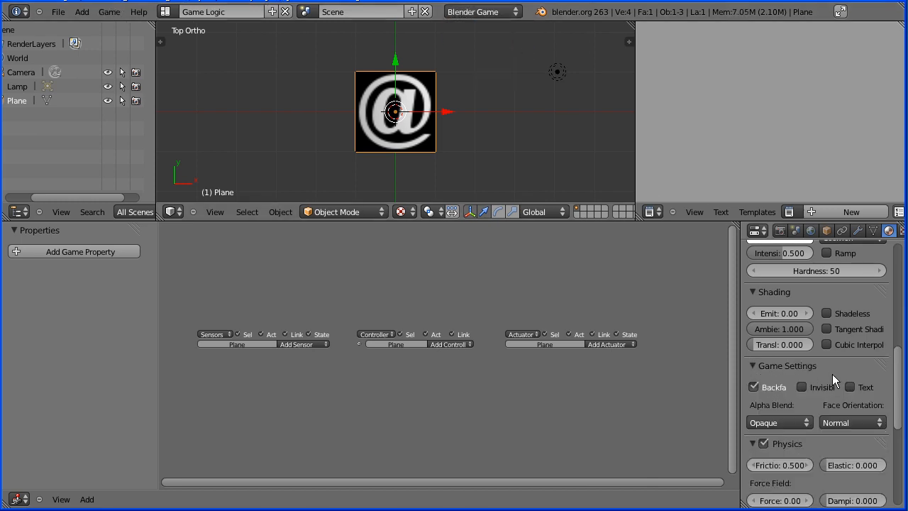
pyautogui.moveTo(851, 394)
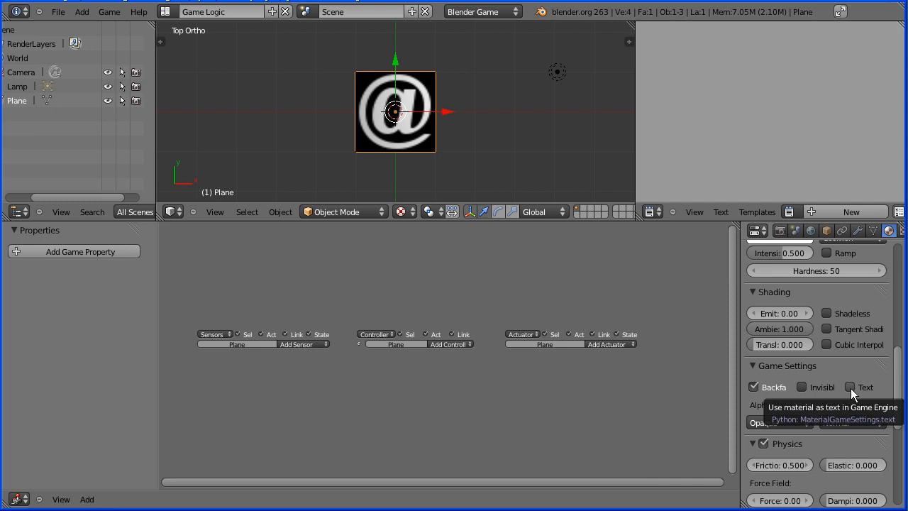
pyautogui.click(850, 386)
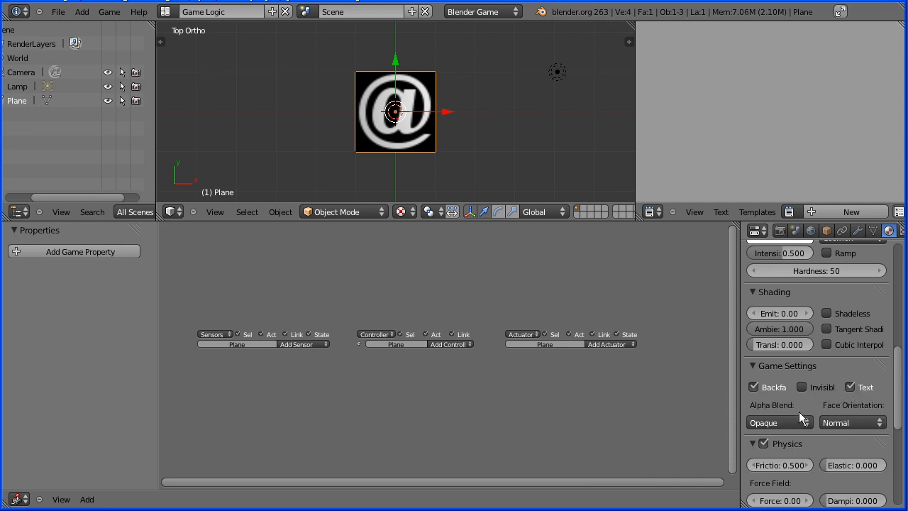
pyautogui.click(778, 423)
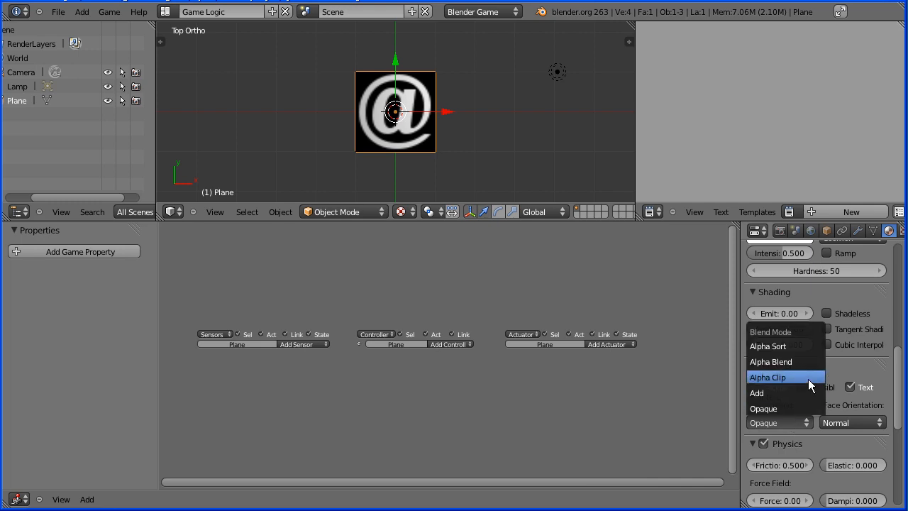
pyautogui.click(767, 377)
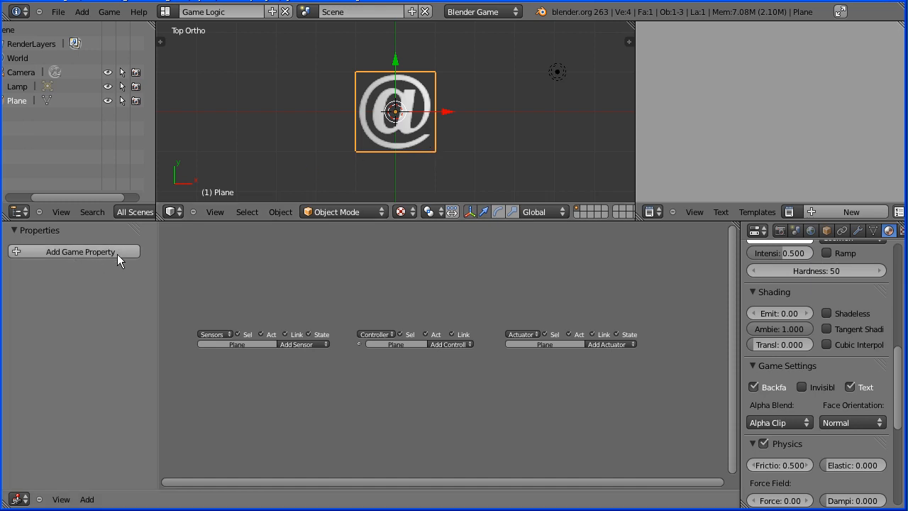
# Add a String game property with value fred and show the scene's game player settings
pyautogui.click(80, 251)
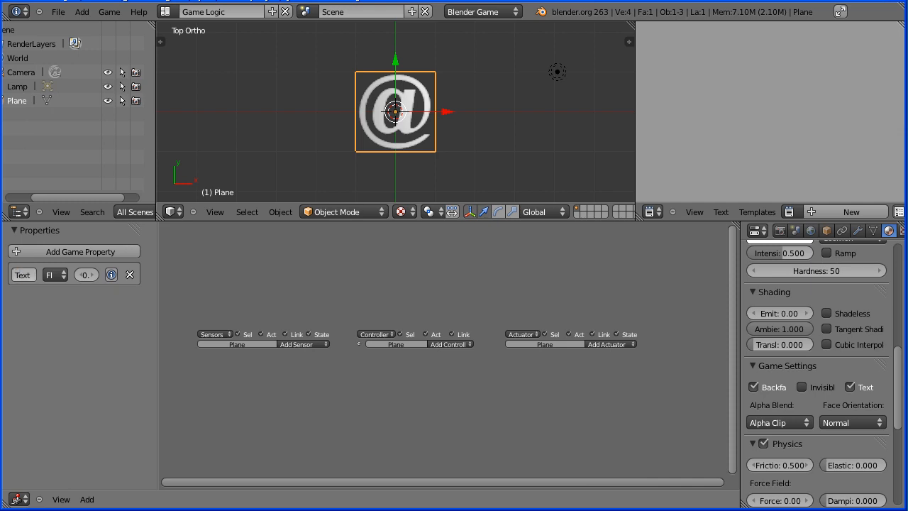
pyautogui.click(54, 276)
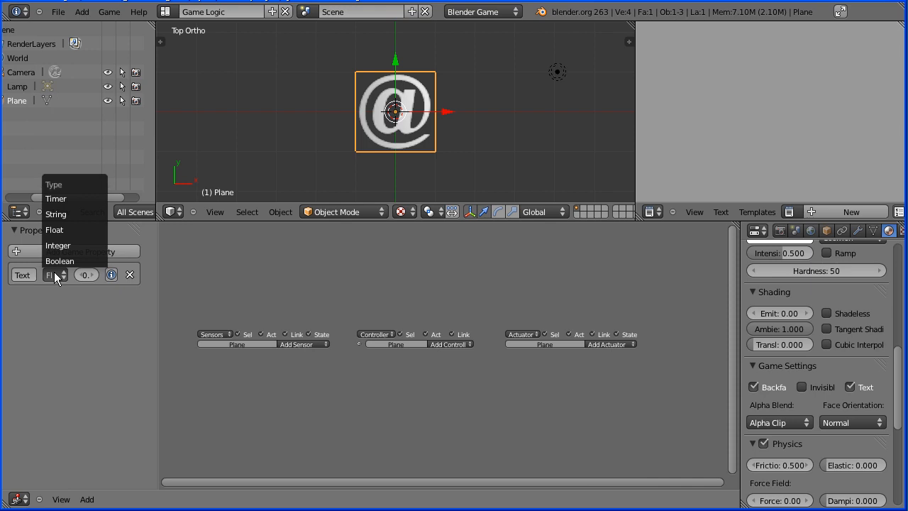
pyautogui.moveTo(57, 213)
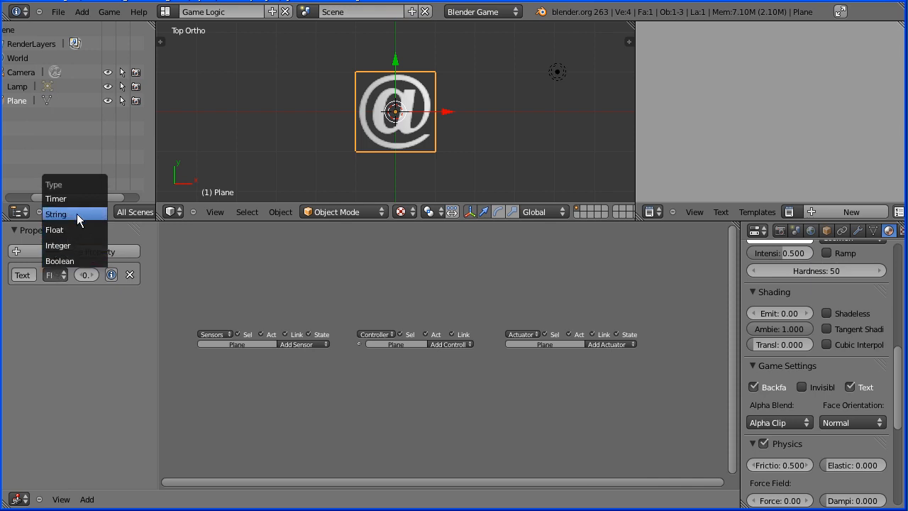
pyautogui.click(56, 213)
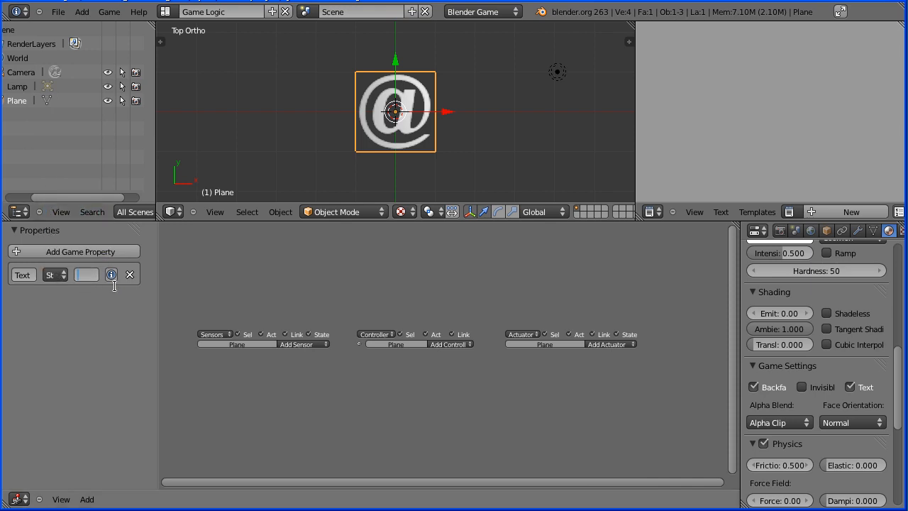
pyautogui.write('fred')
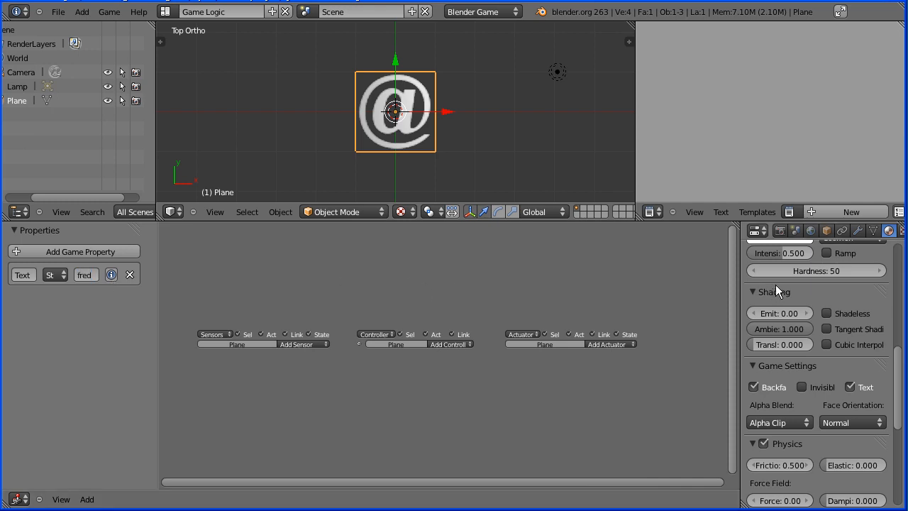
pyautogui.click(780, 230)
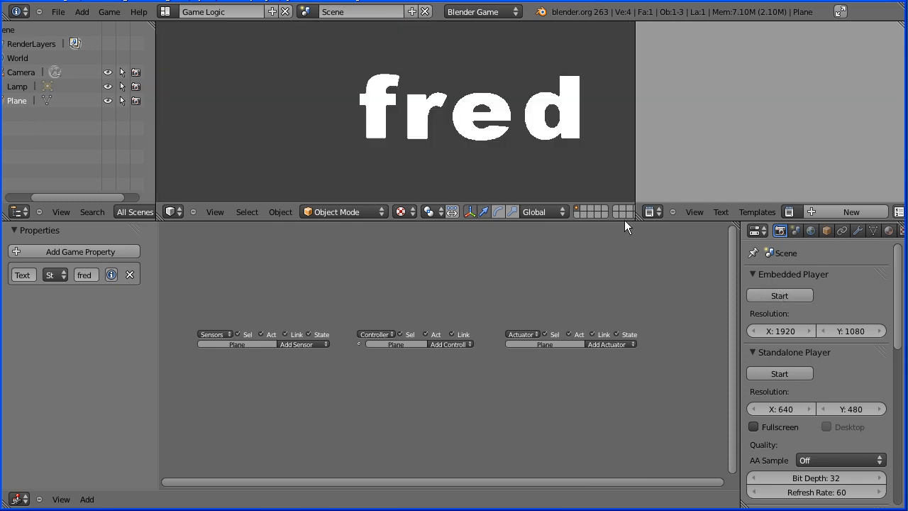
pyautogui.moveTo(377, 22)
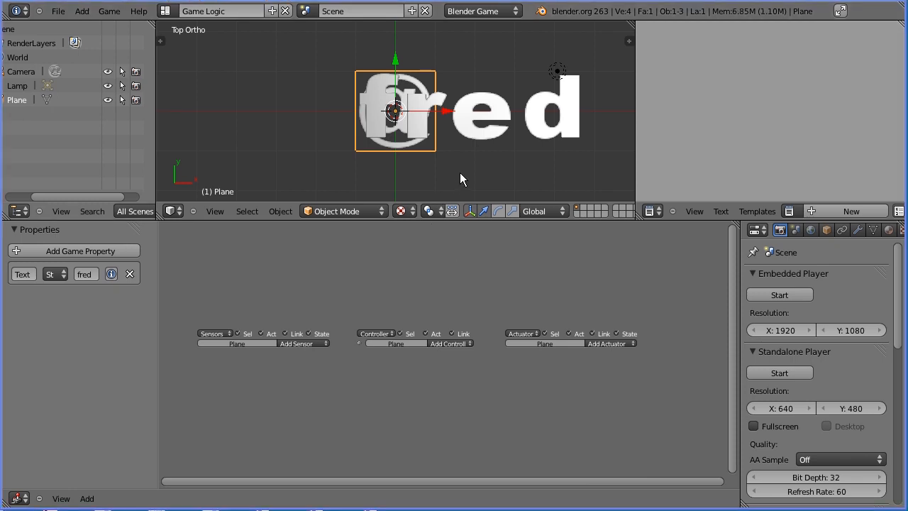
pyautogui.moveTo(240, 167)
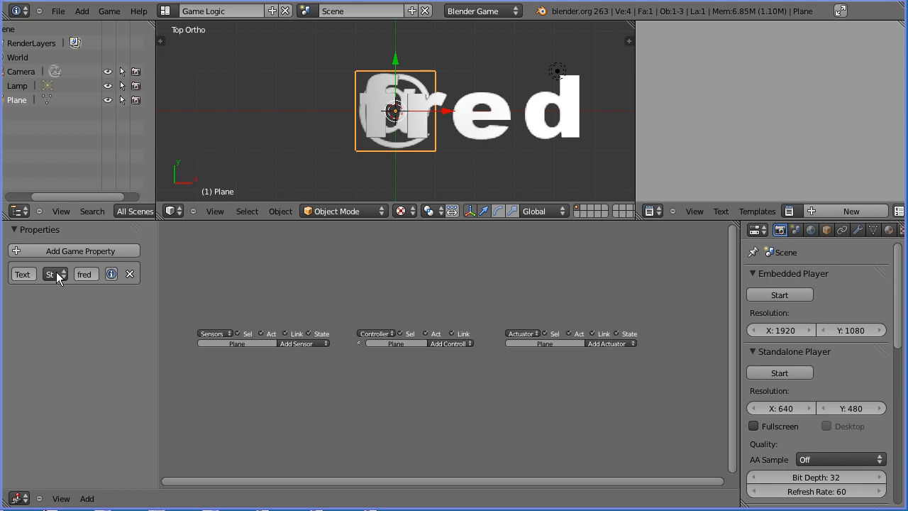
# Switch the Text property's type to Integer, resetting its value to 0
pyautogui.click(54, 273)
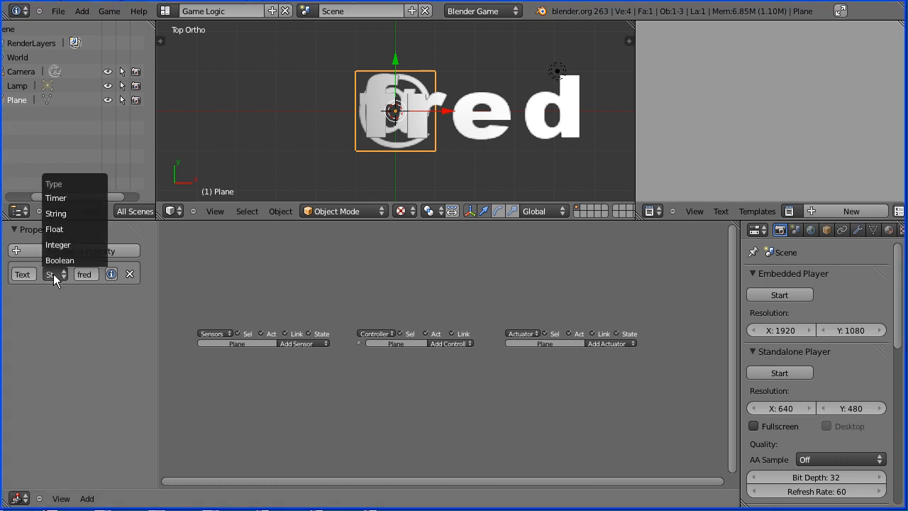
pyautogui.click(58, 244)
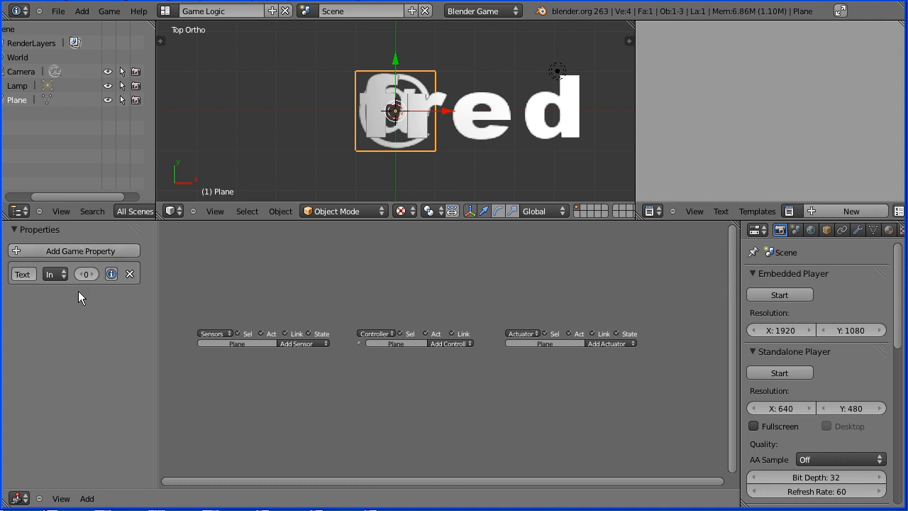
pyautogui.moveTo(87, 274)
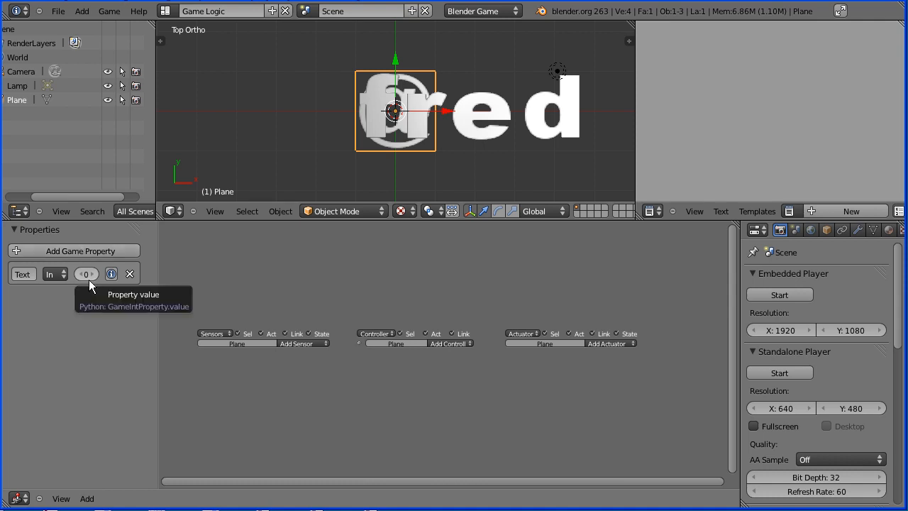
pyautogui.moveTo(153, 319)
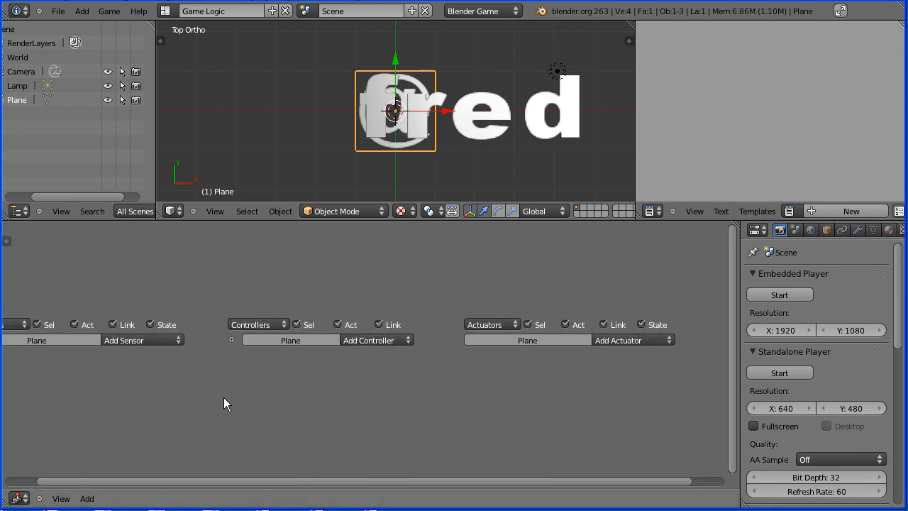
# Wire a Spacebar keyboard sensor to a Property actuator in Add mode on Text with value 5
pyautogui.scroll(3)
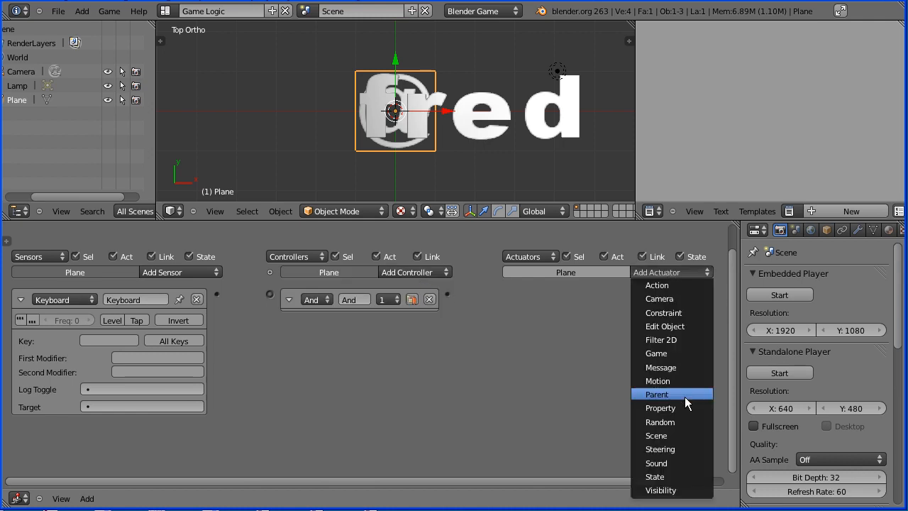
pyautogui.click(659, 409)
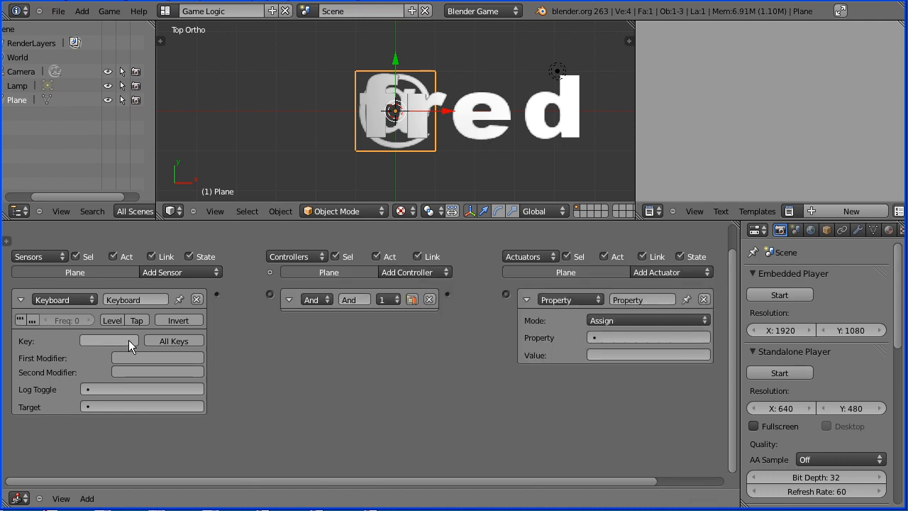
pyautogui.click(108, 341)
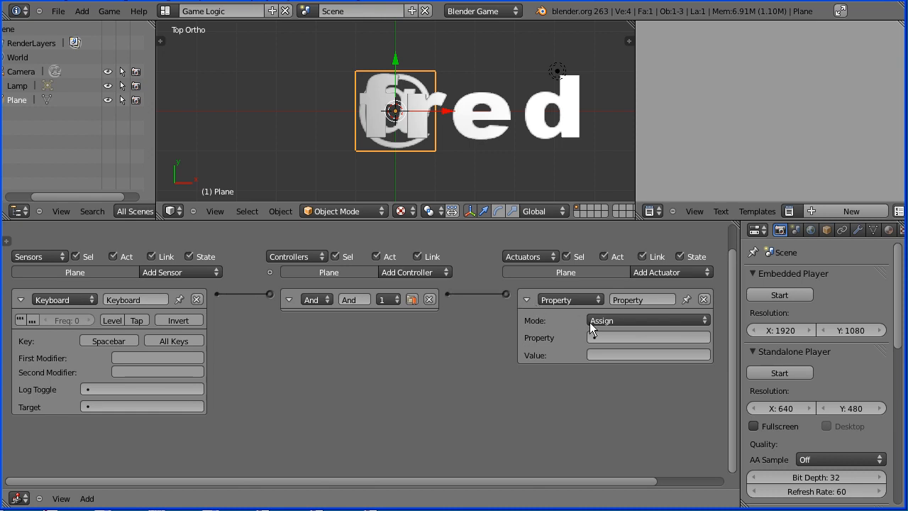
pyautogui.click(647, 320)
pyautogui.write('5')
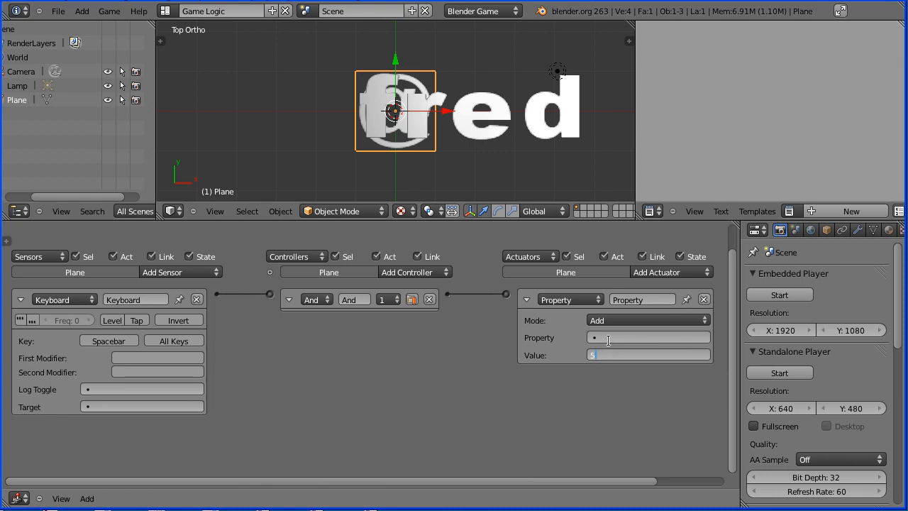
pyautogui.write('Text')
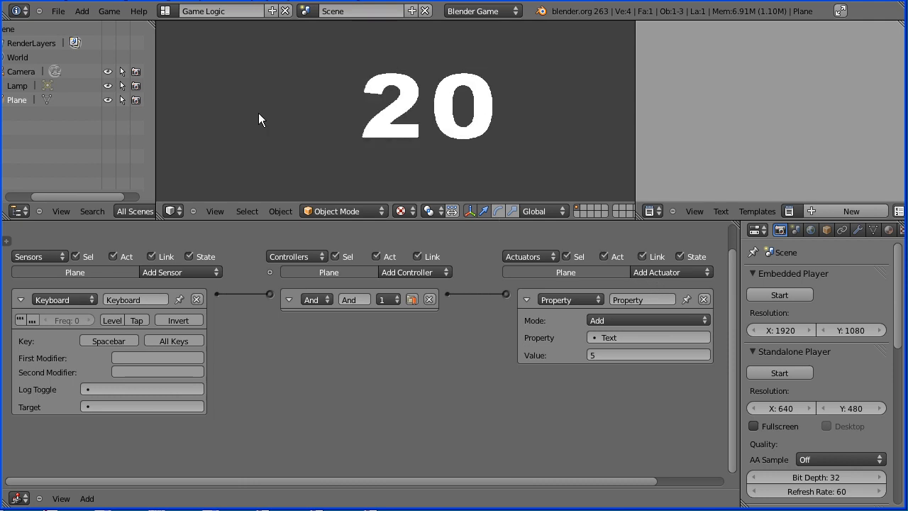
# Run the game, press Spacebar until the number reads 20, then exit back to editing
pyautogui.click(58, 12)
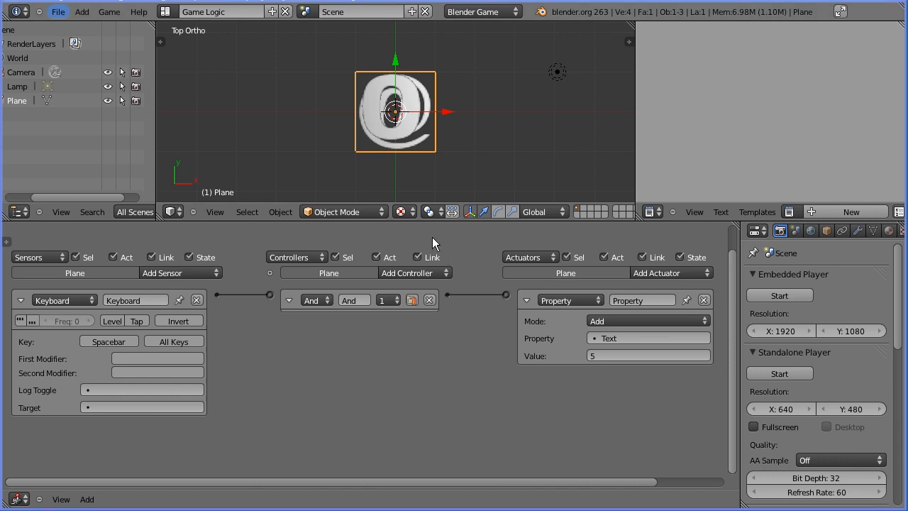
pyautogui.moveTo(415, 168)
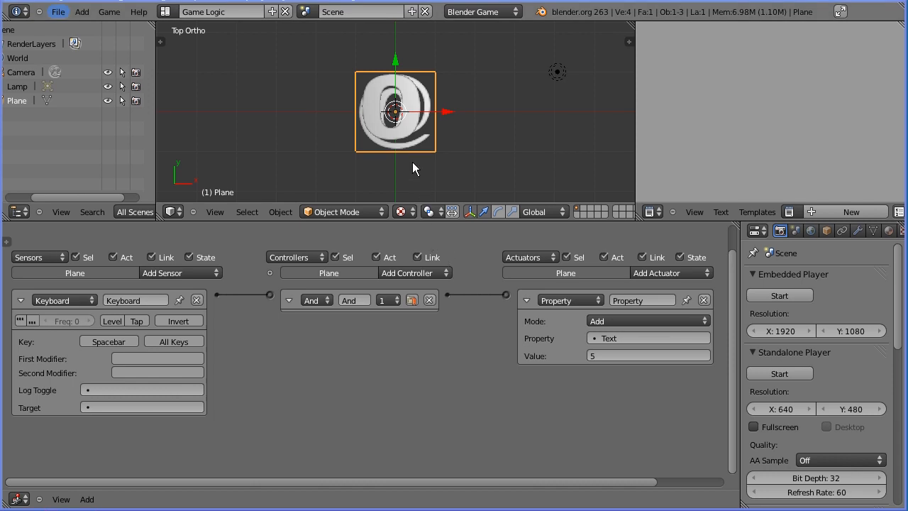